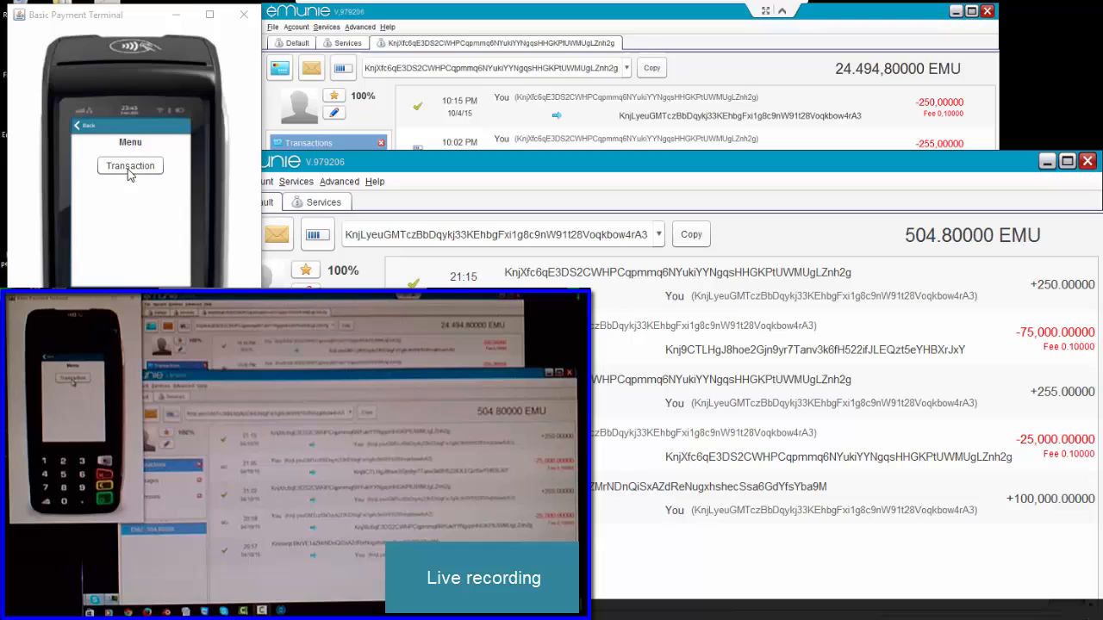
Step: Start a new transaction keeping the receiving address, with asset EMU and amount 1000
left_click(129, 166)
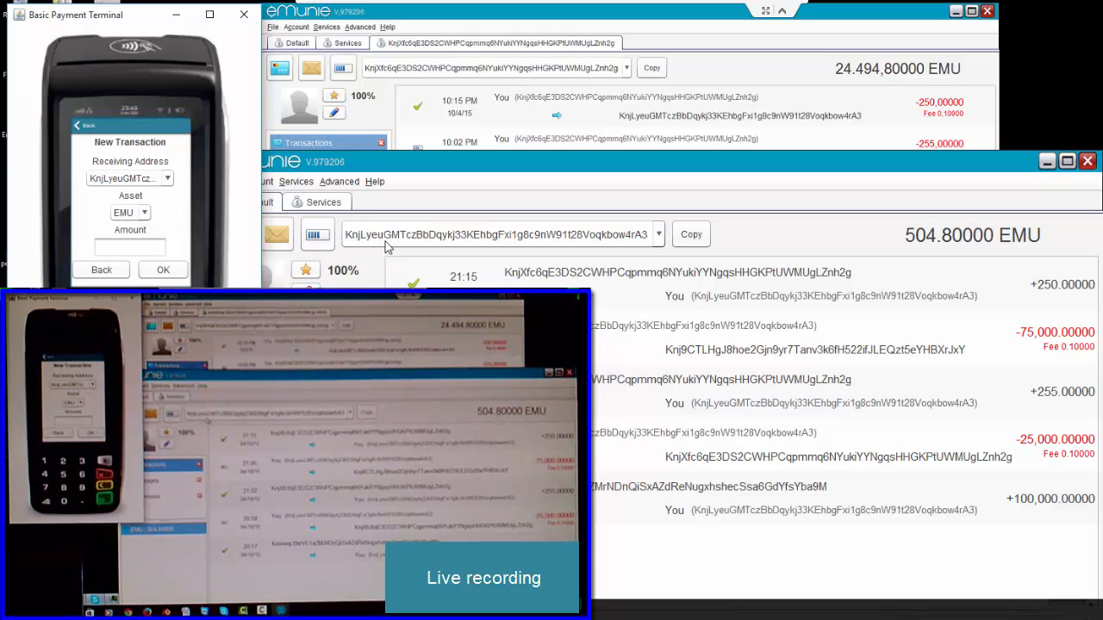
left_click(167, 178)
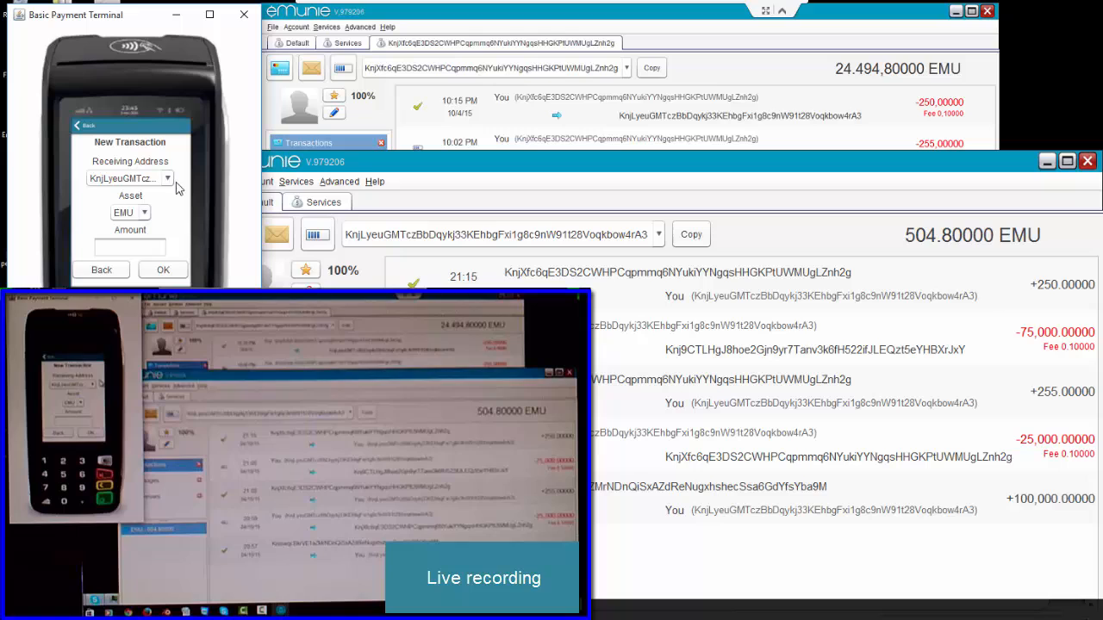
left_click(144, 212)
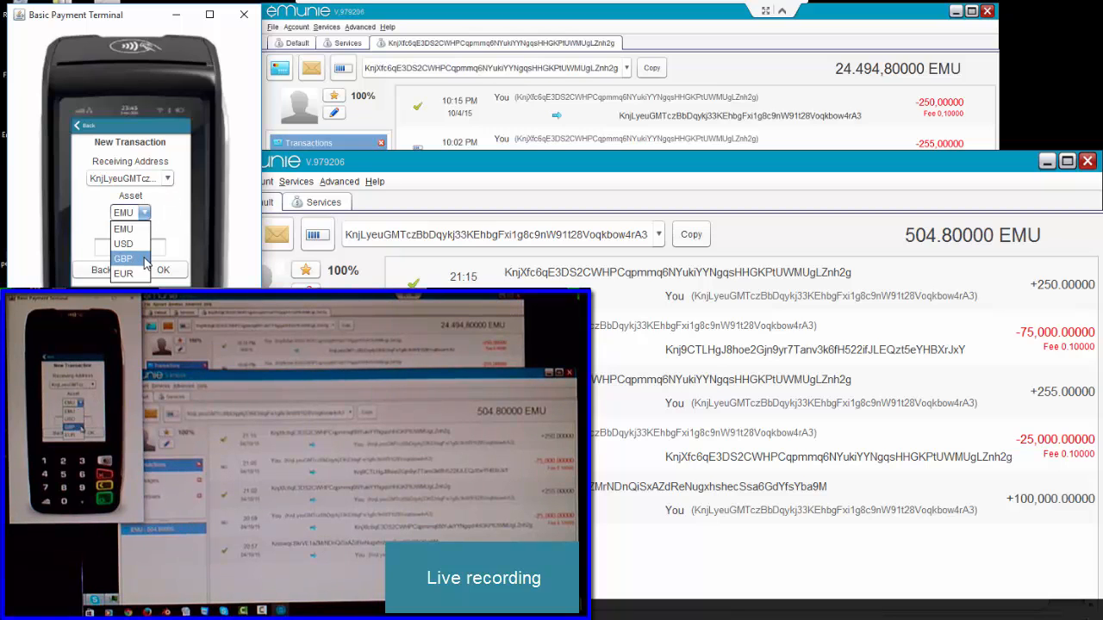
left_click(124, 214)
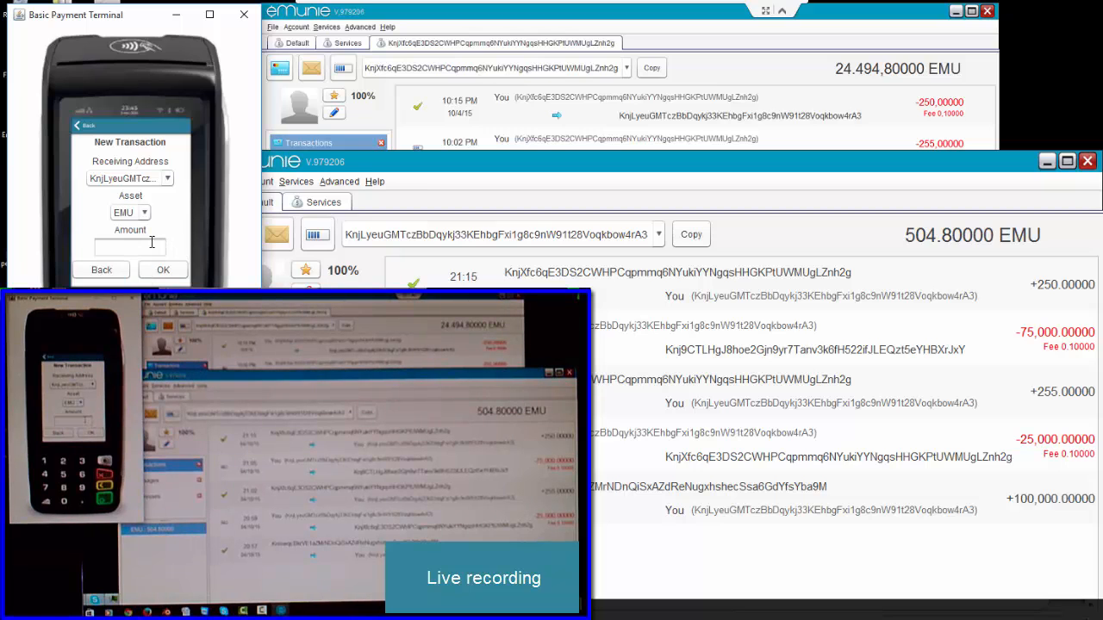
type("1000")
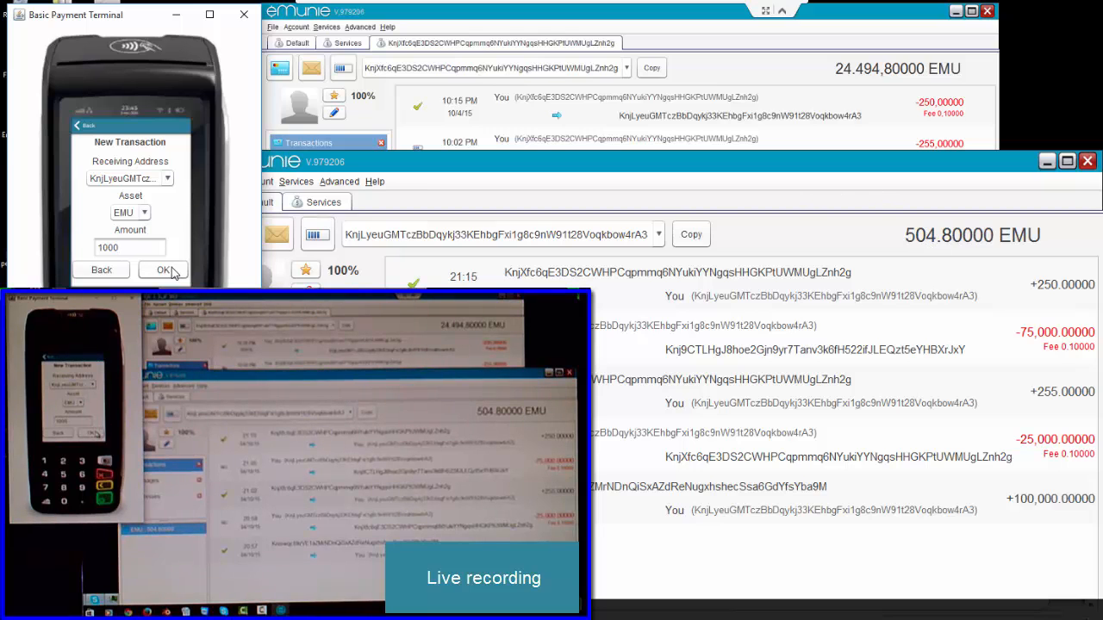
Step: Review the 1000 EMU payment and authorise it with the PIN until Payment Success shows
left_click(164, 268)
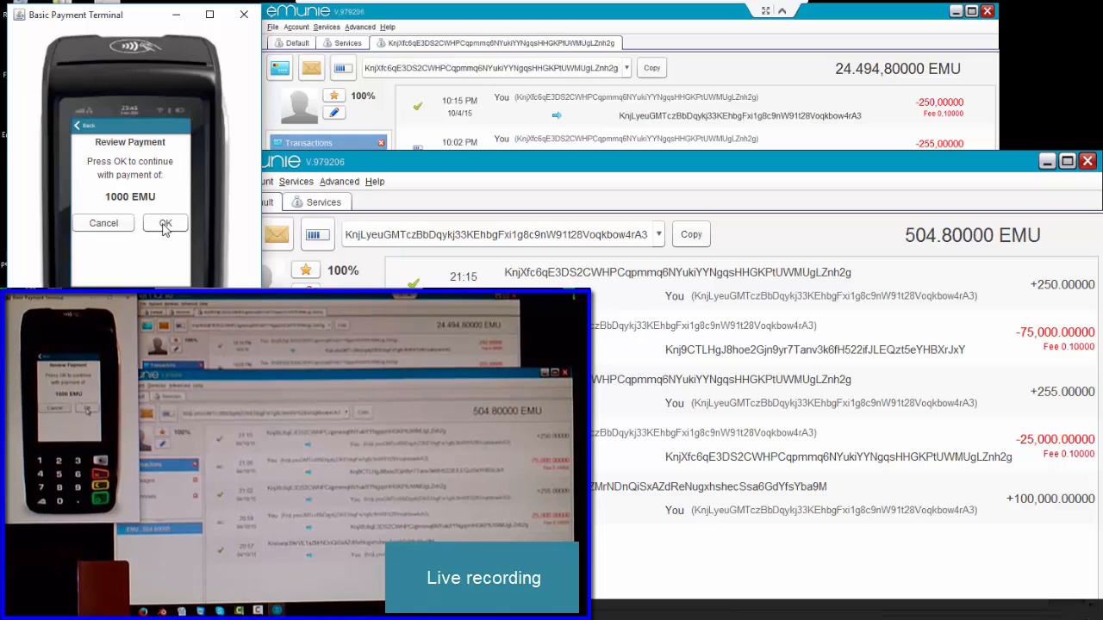
left_click(166, 222)
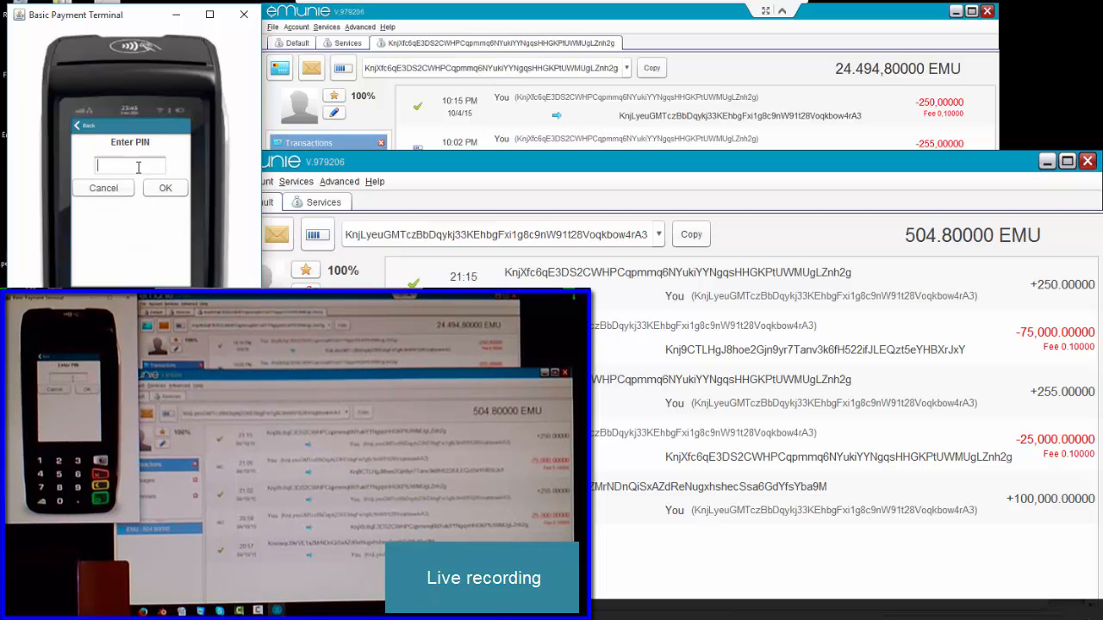
type("****")
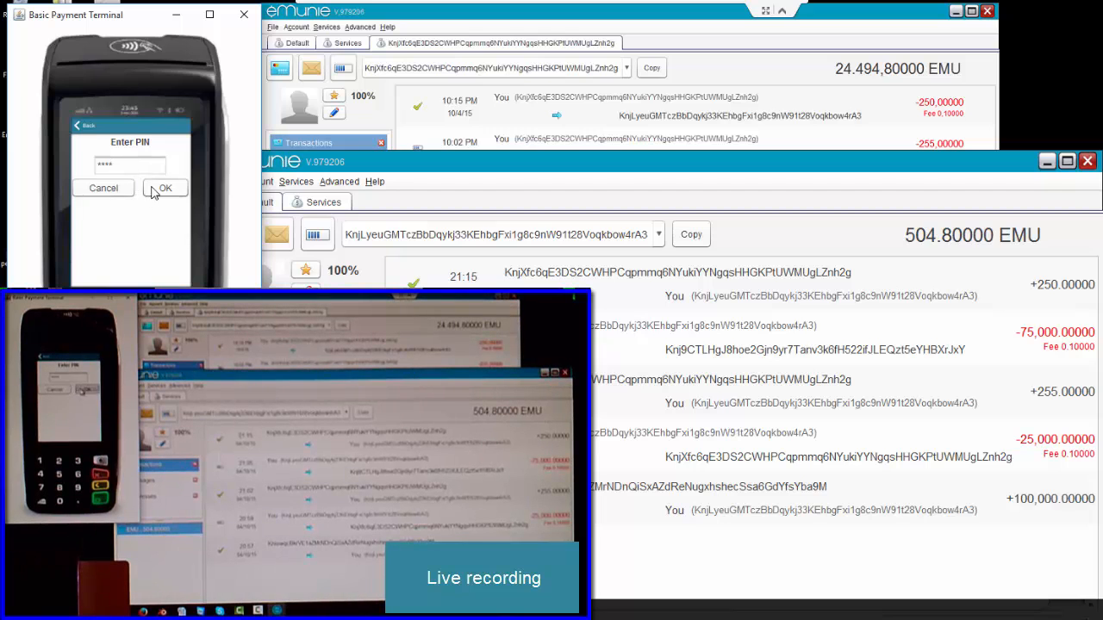
left_click(165, 187)
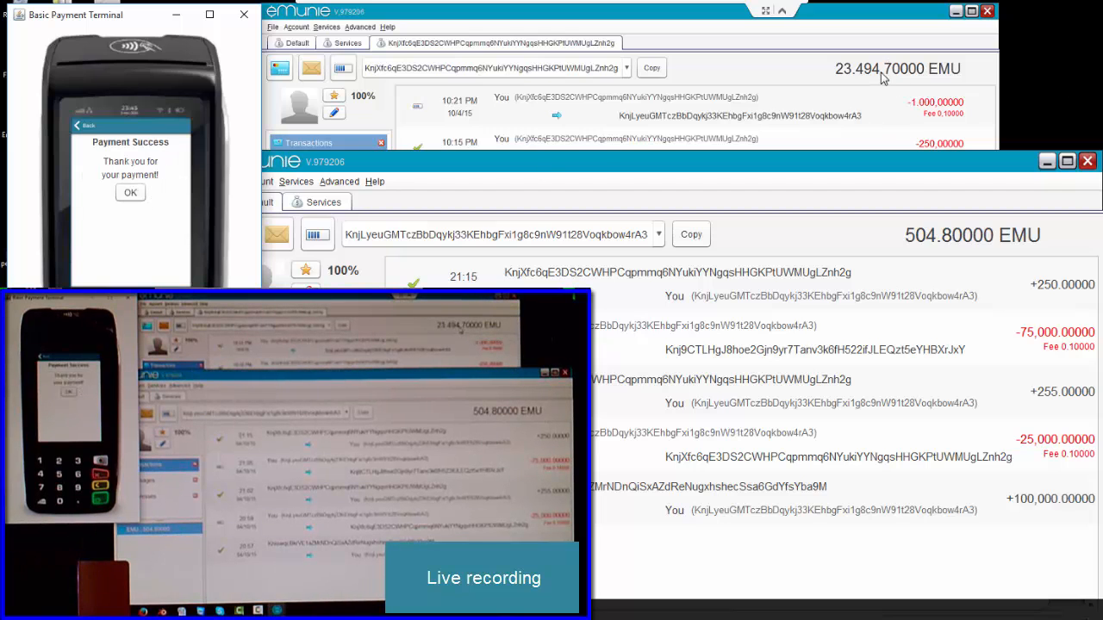
mouse_move(939, 117)
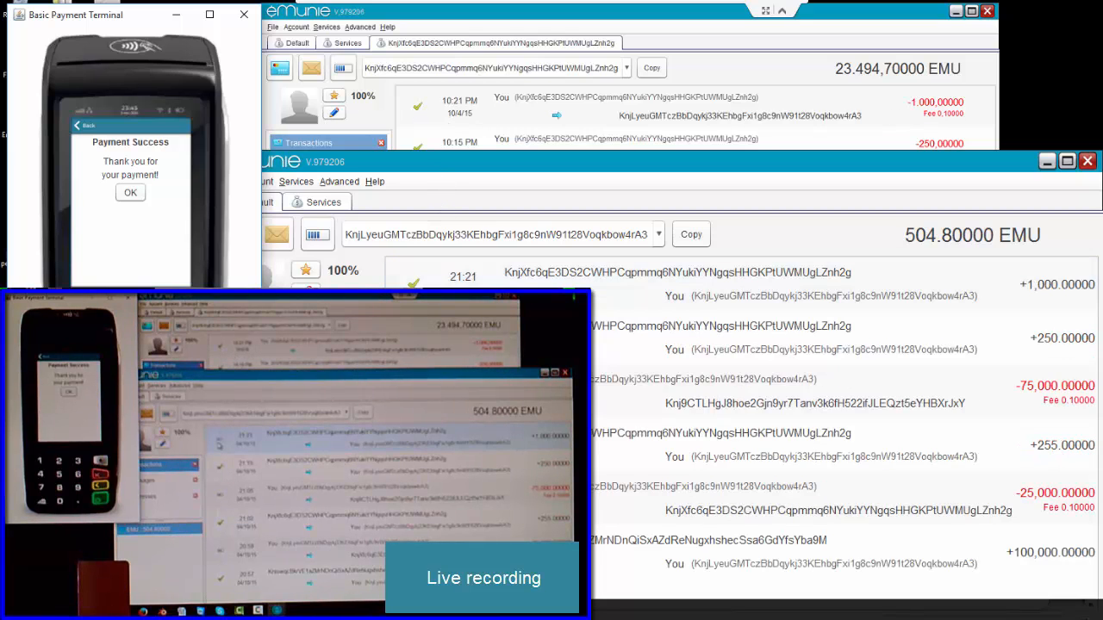
mouse_move(848, 296)
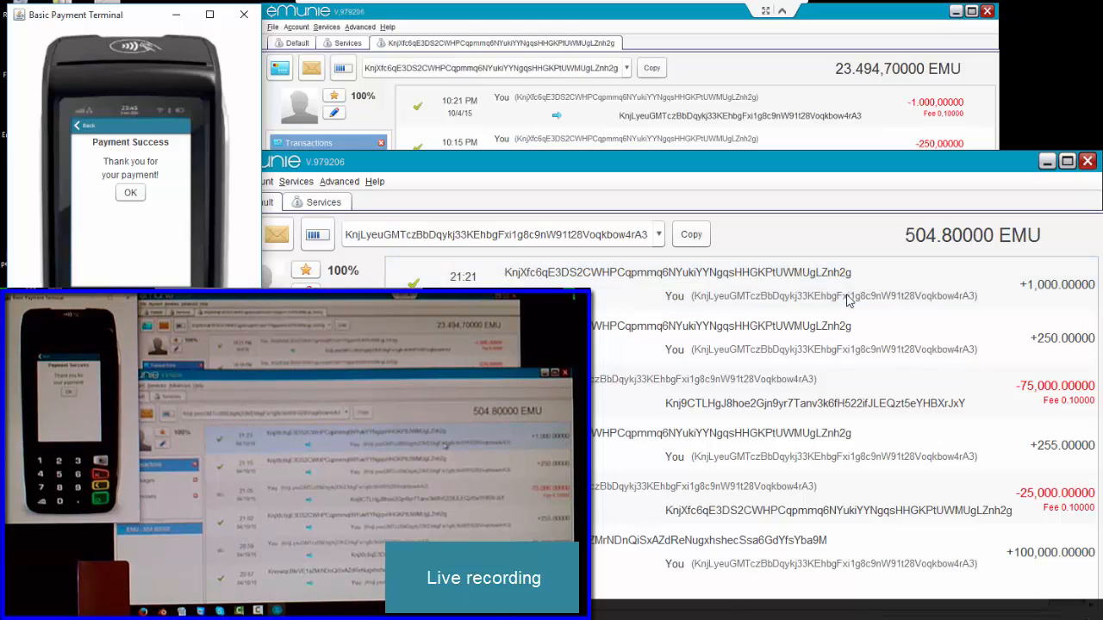
mouse_move(938, 252)
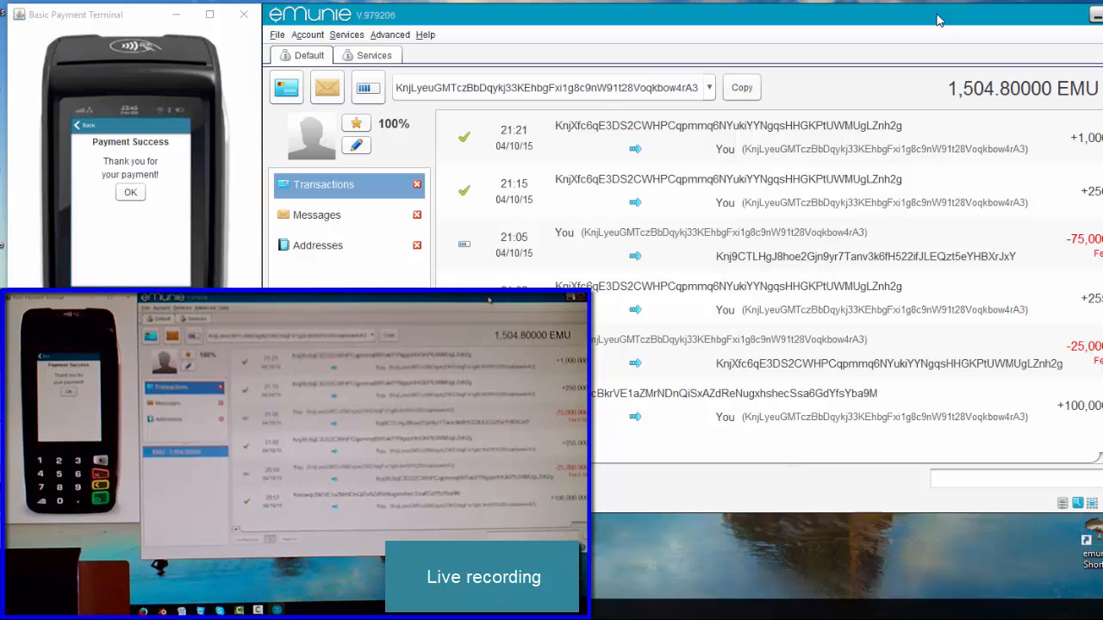
Step: Maximise the receiving wallet showing 1,504.80 EMU and dismiss the terminal's success message
left_click(775, 245)
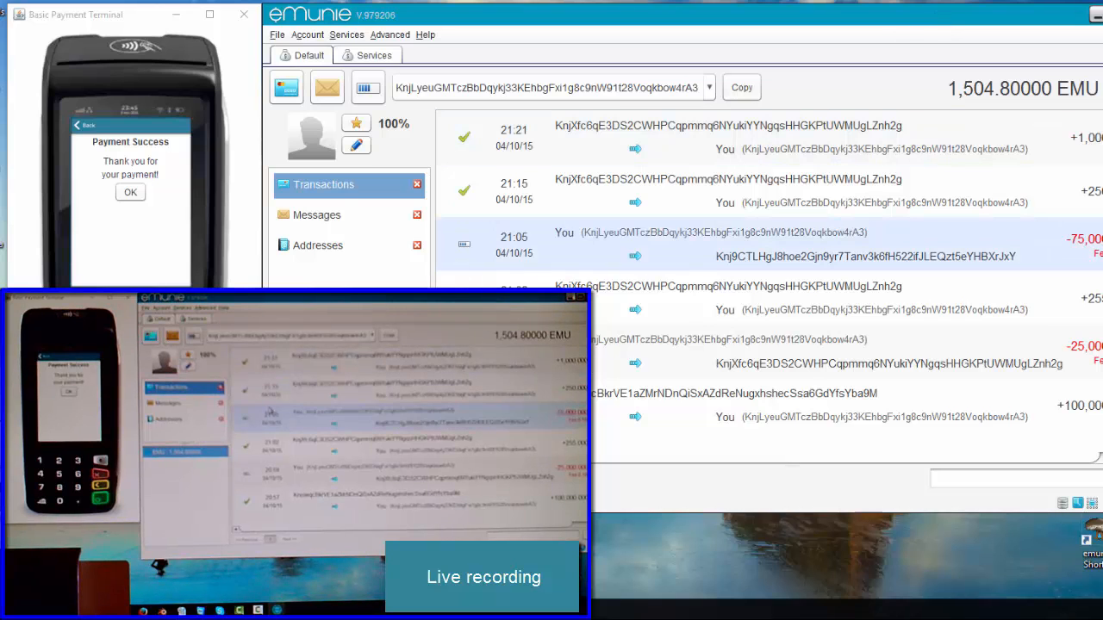
left_click(131, 191)
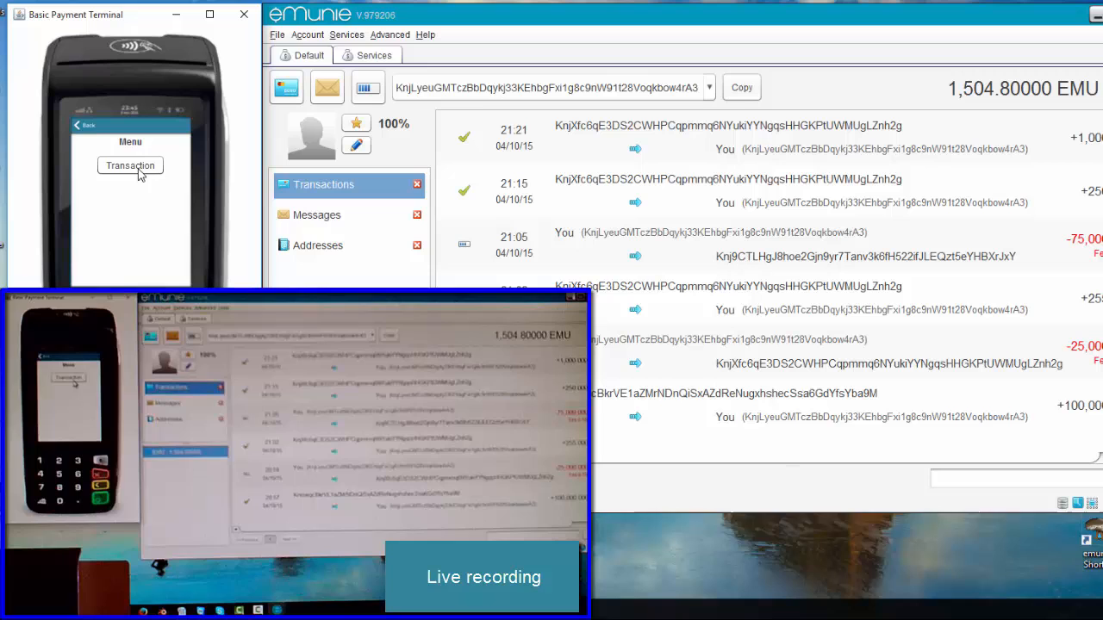
Step: Send a second 1000 EMU payment, reviewed and PIN-authorised to Payment Success
left_click(131, 166)
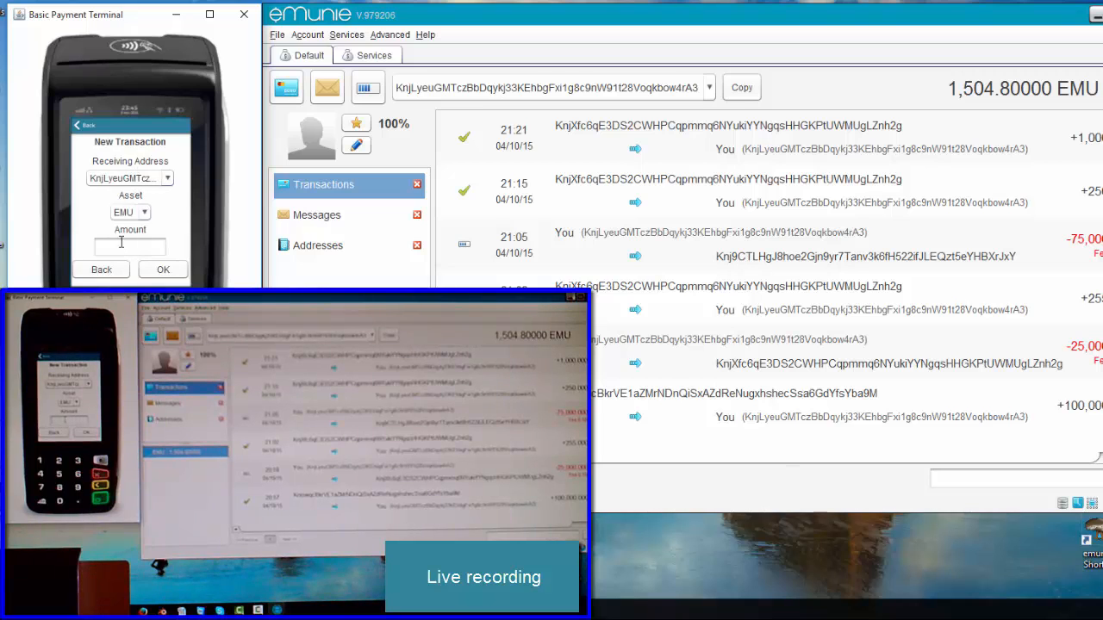
type("1000")
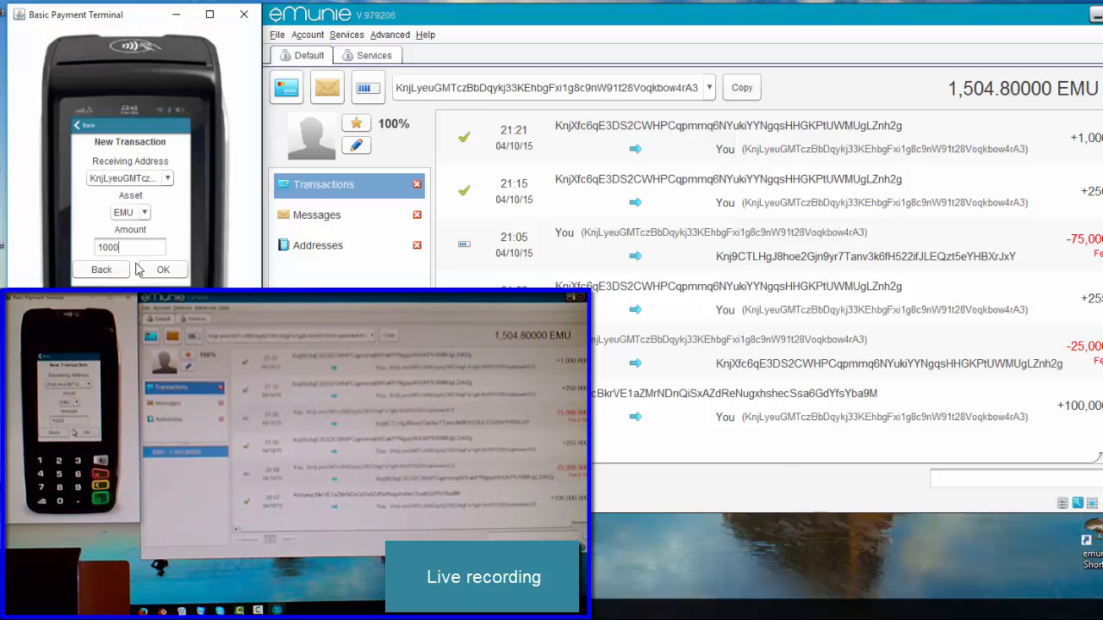
left_click(162, 269)
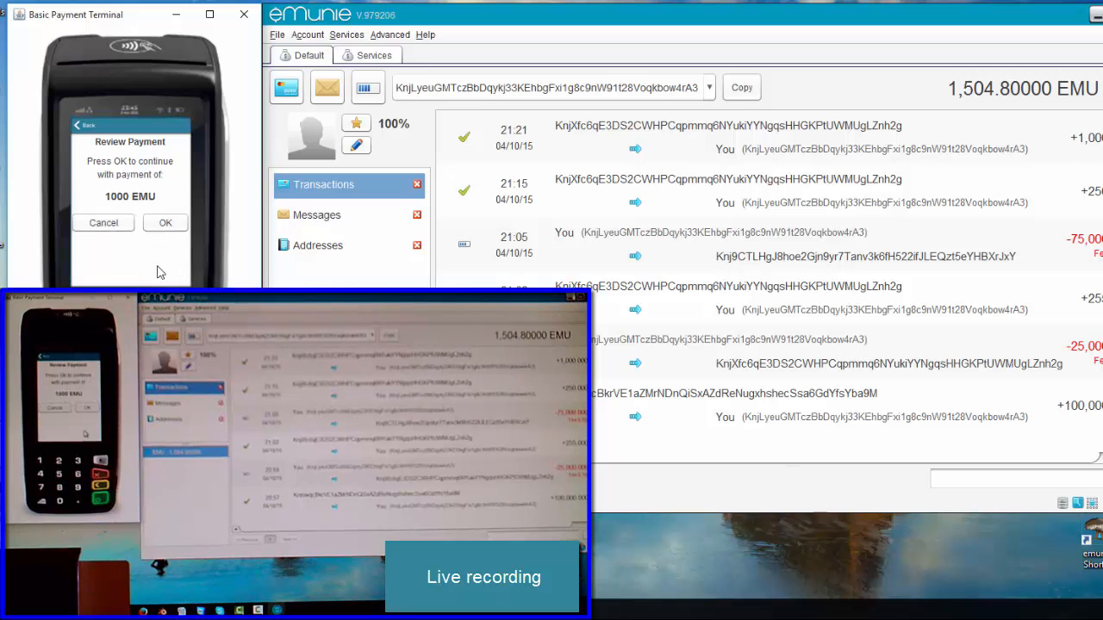
left_click(165, 222)
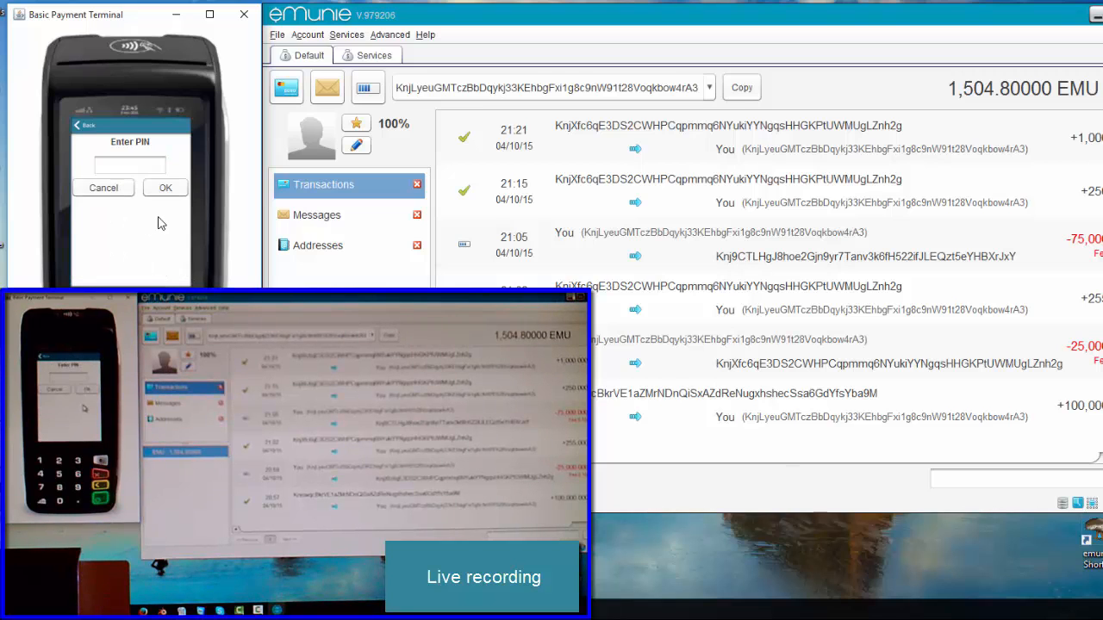
left_click(129, 165)
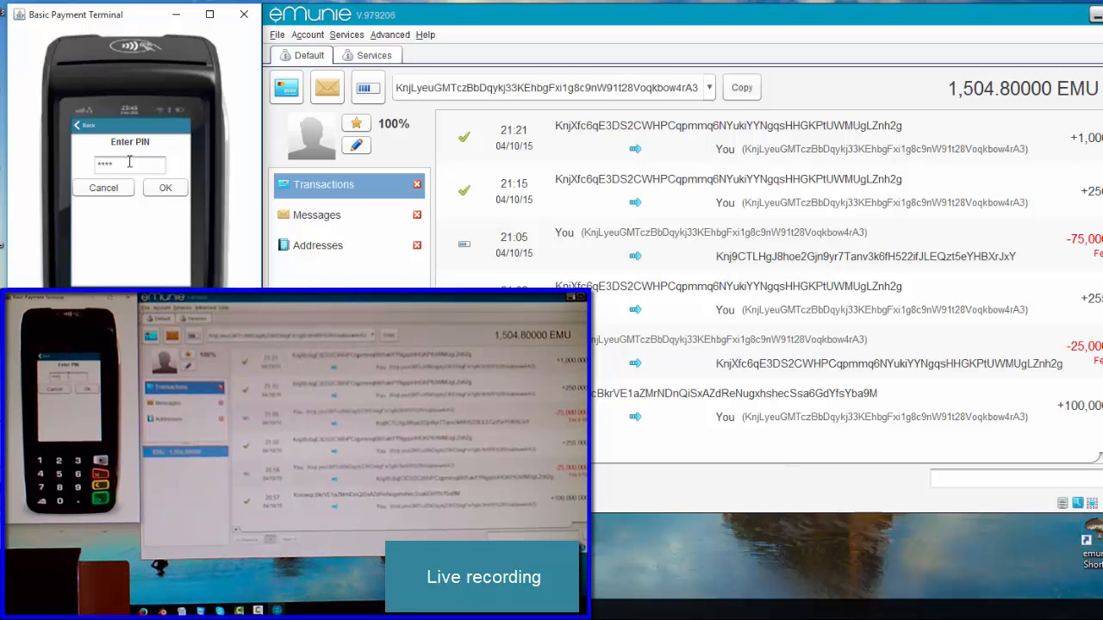
left_click(165, 188)
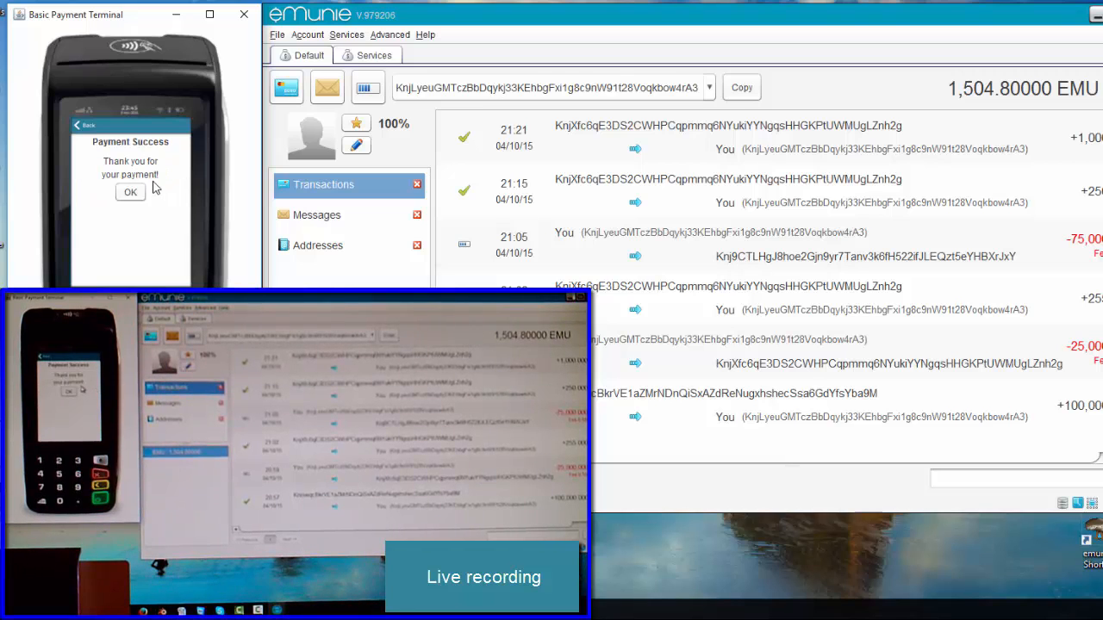